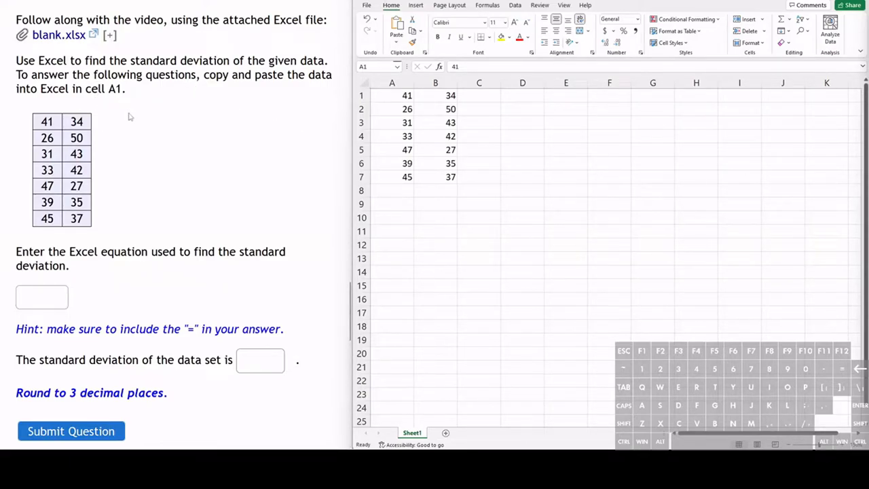
mouse_move(226, 264)
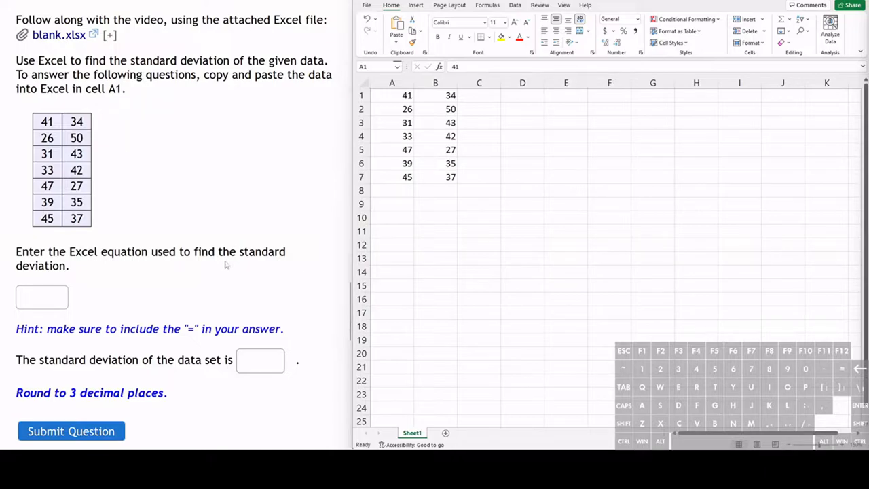
mouse_move(236, 222)
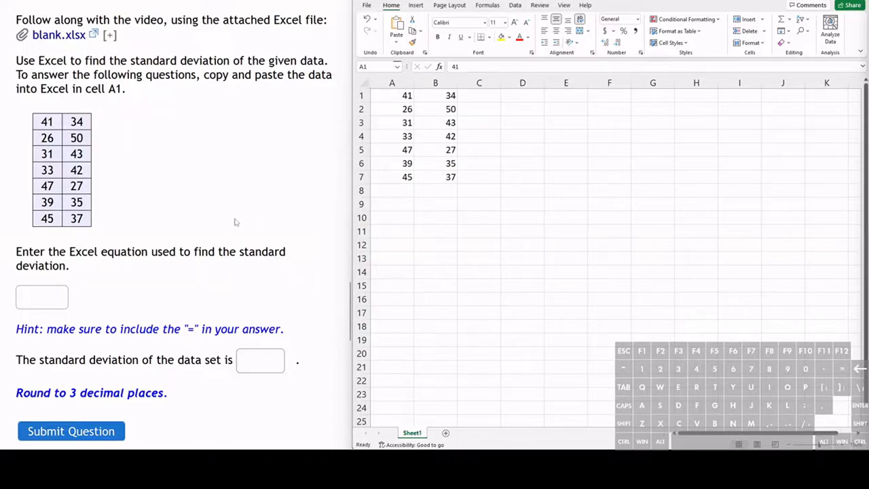
mouse_move(513, 194)
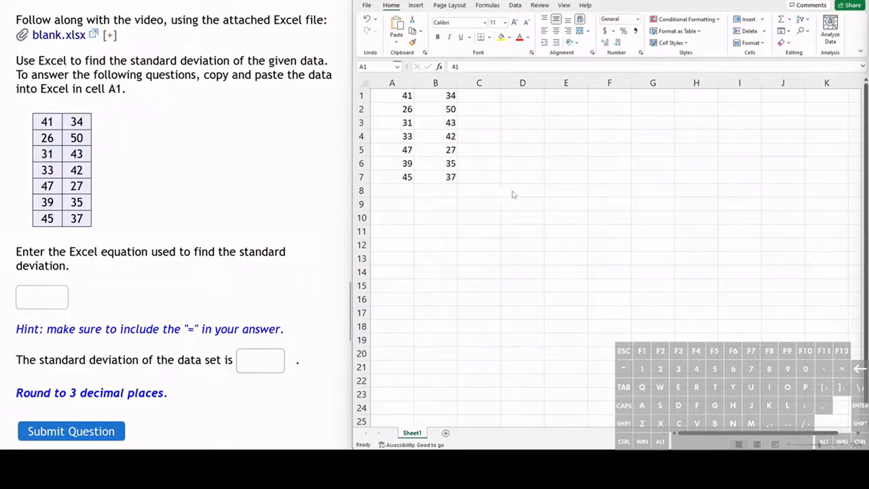
In cell D8, start typing =std to bring up the STDEV.S function suggestions
click(522, 190)
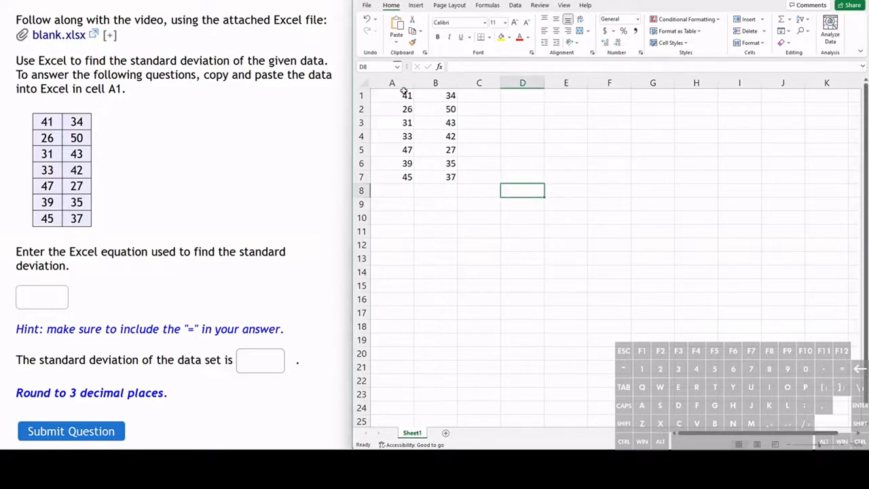
mouse_move(516, 230)
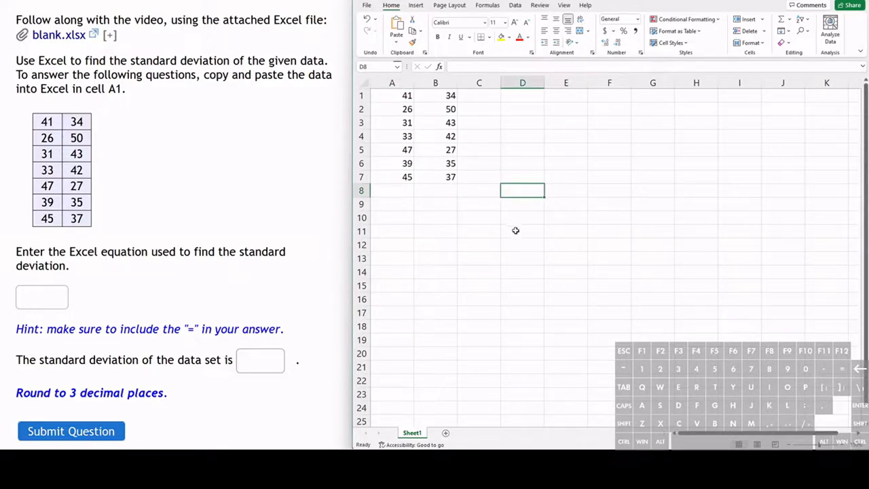
mouse_move(637, 329)
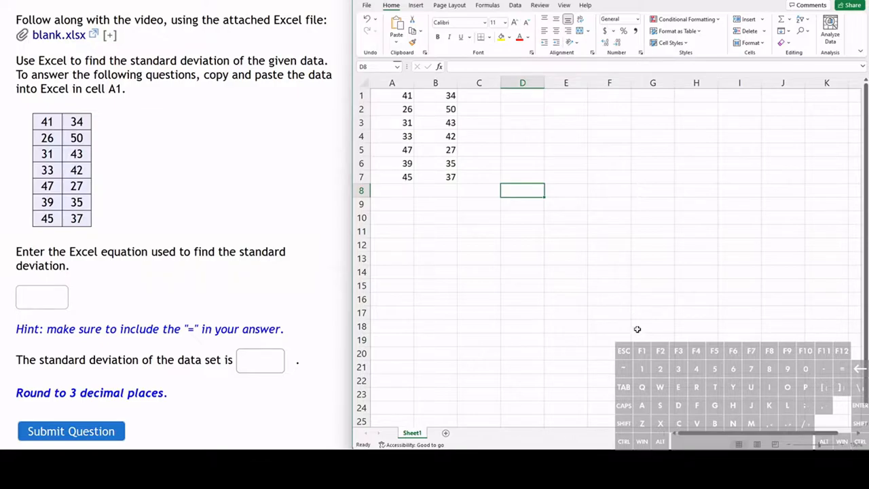
text(=)
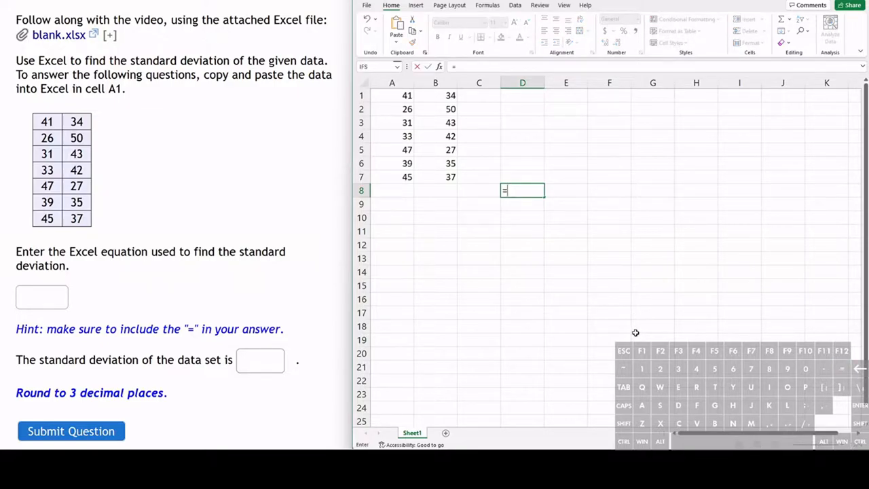
text(st)
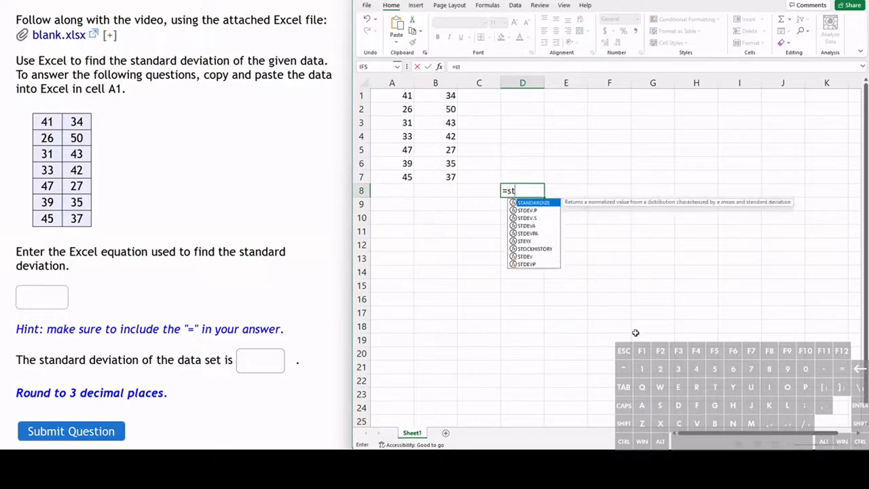
text(d)
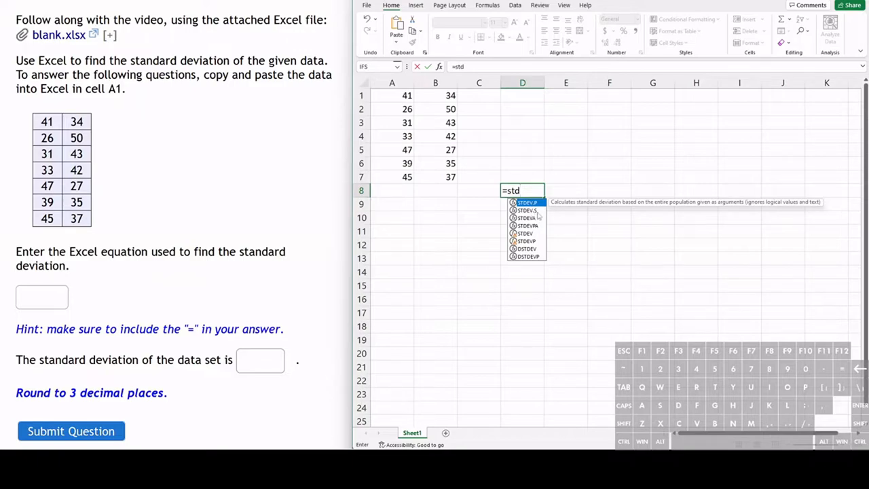
mouse_move(538, 216)
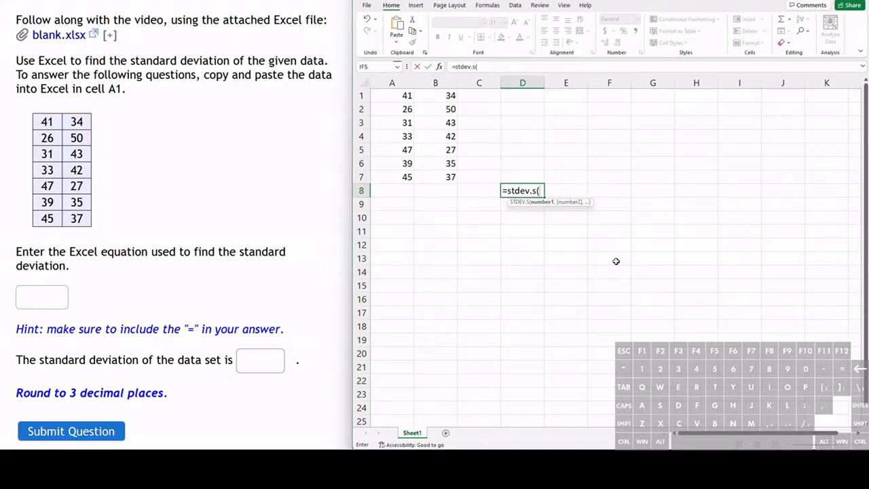
Finish the formula as =STDEV.S(A1:B7) and enter it, giving 7.283883
text(A)
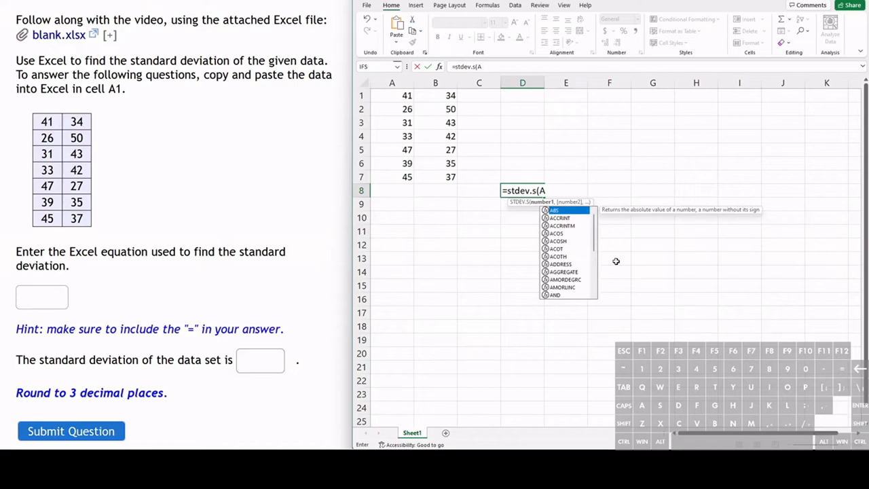
click(391, 95)
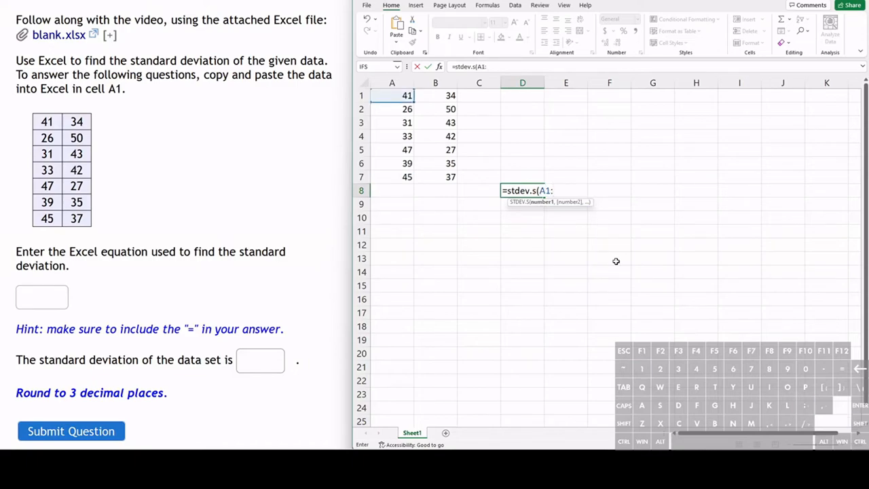
text(B)
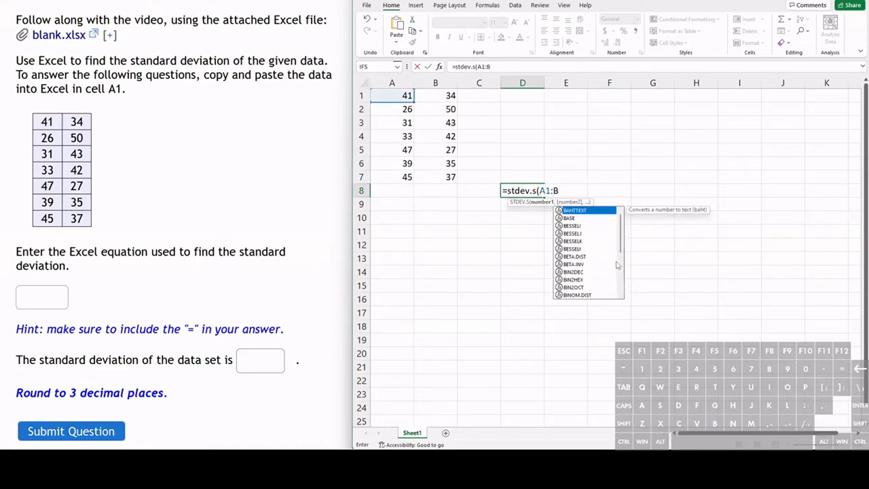
text(7)
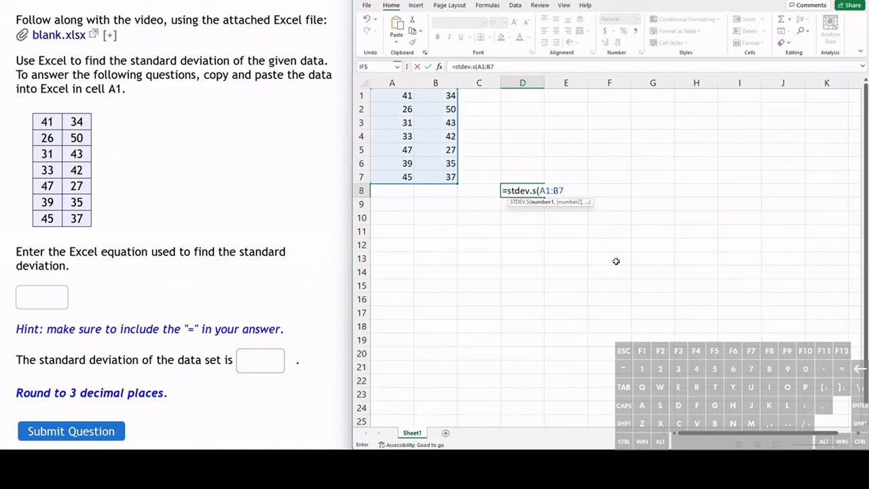
key(Return)
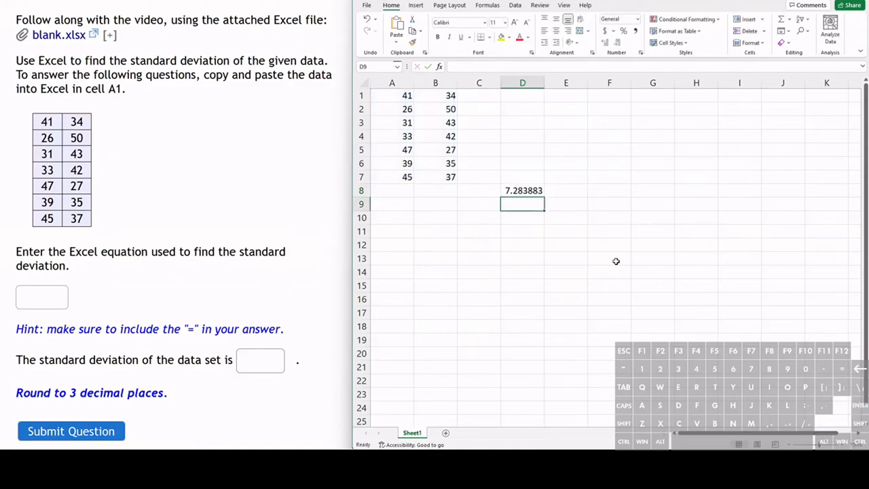